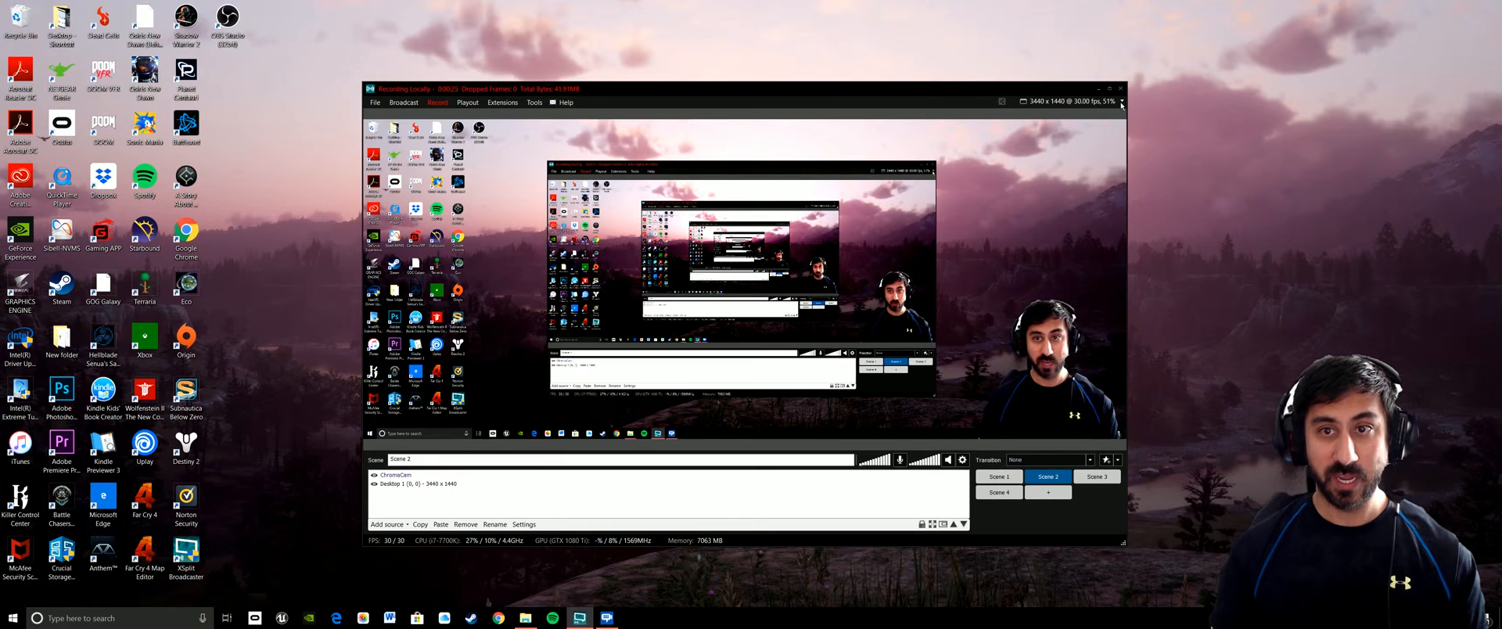
# - Reveal the 3440x1440 canvas settings menu with its Frame rate submenu of fps choices
pyautogui.click(1122, 102)
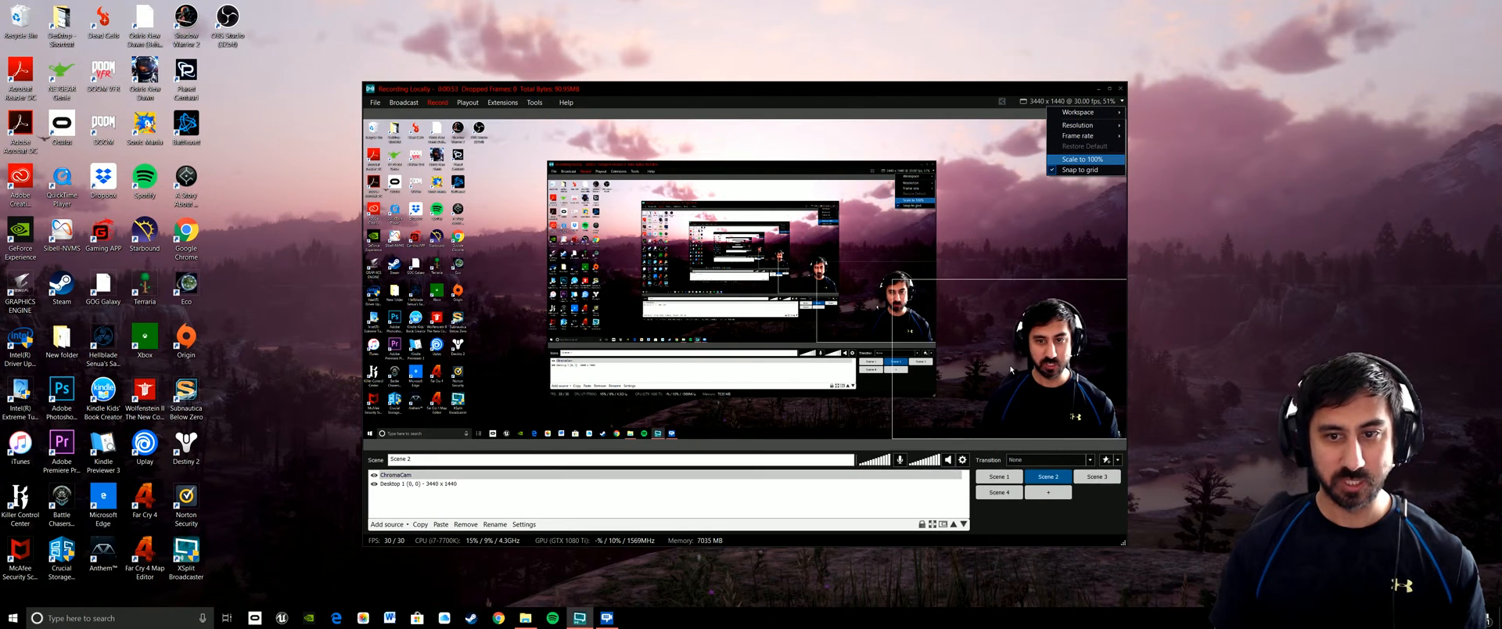
pyautogui.click(1081, 134)
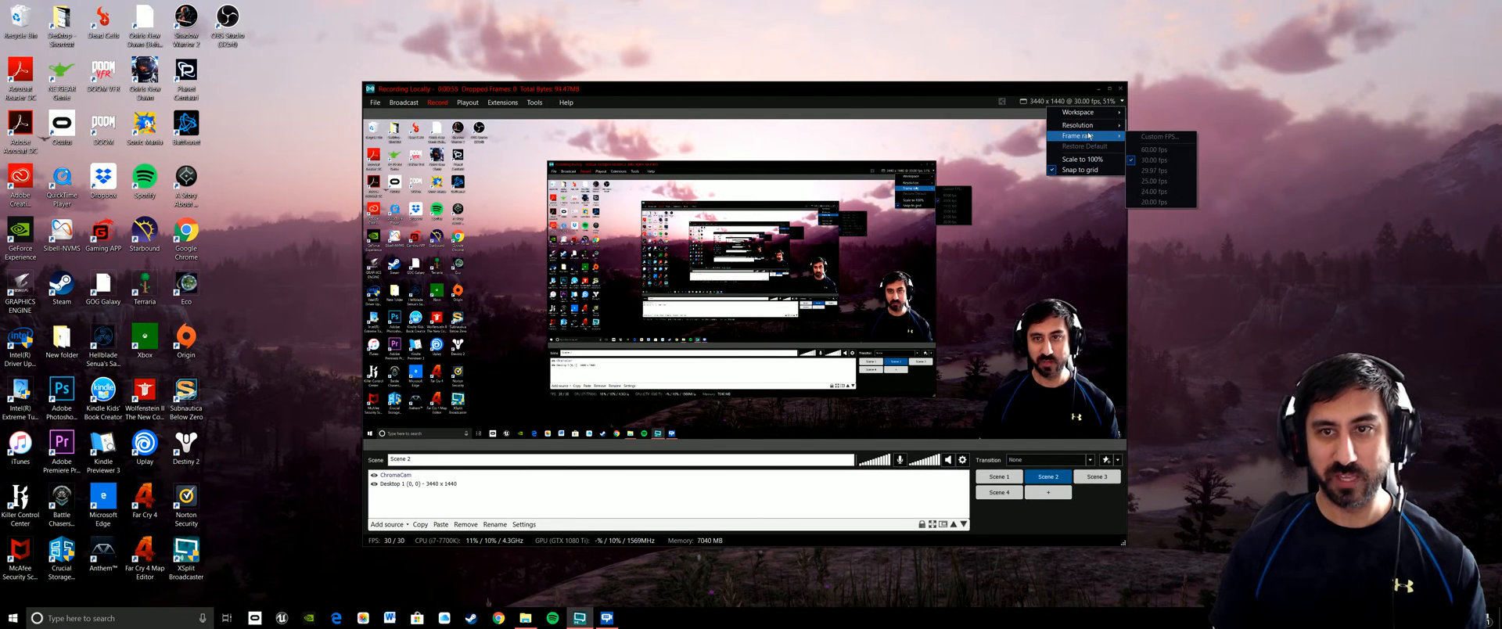